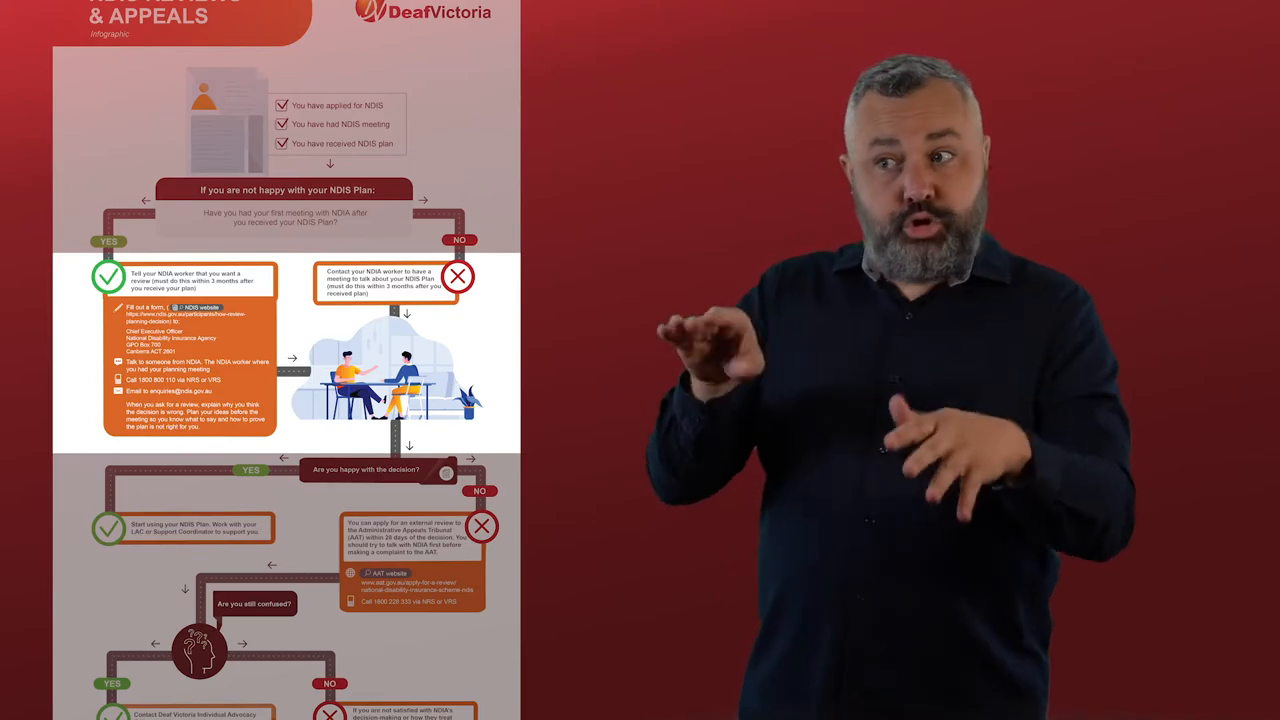
{"action": "scroll", "scroll_direction": "down", "scroll_amount": 3}
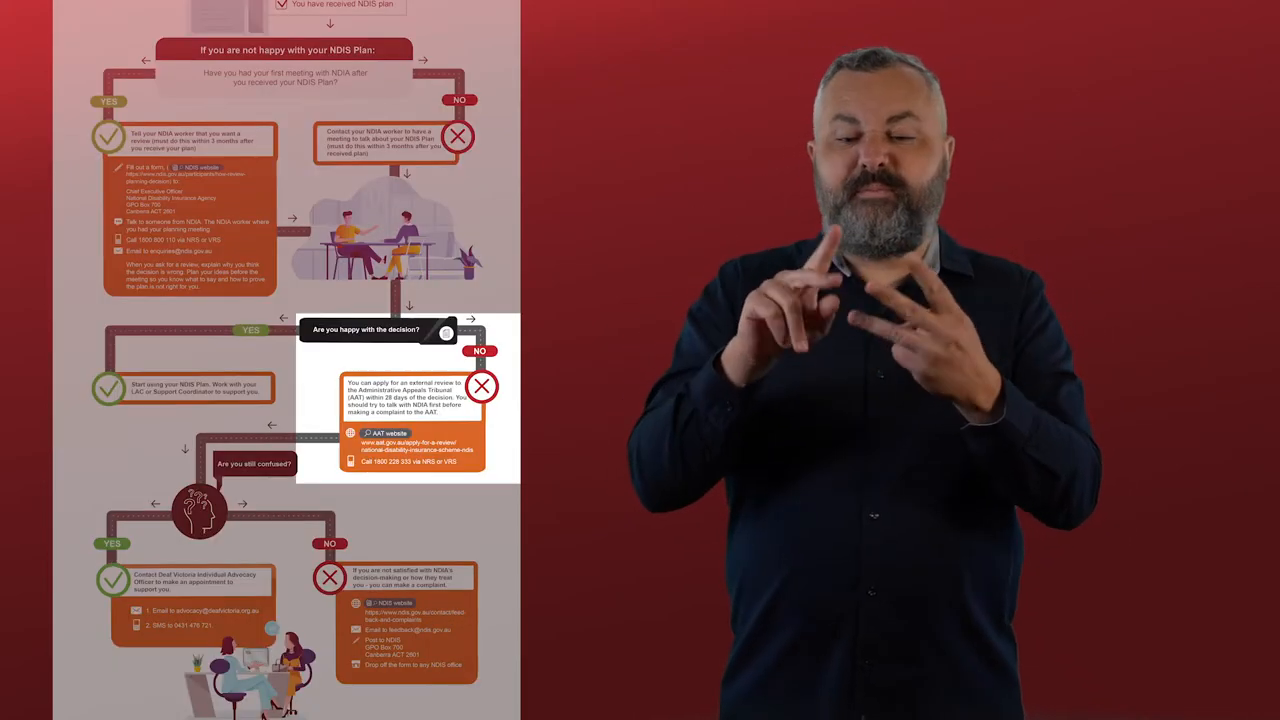